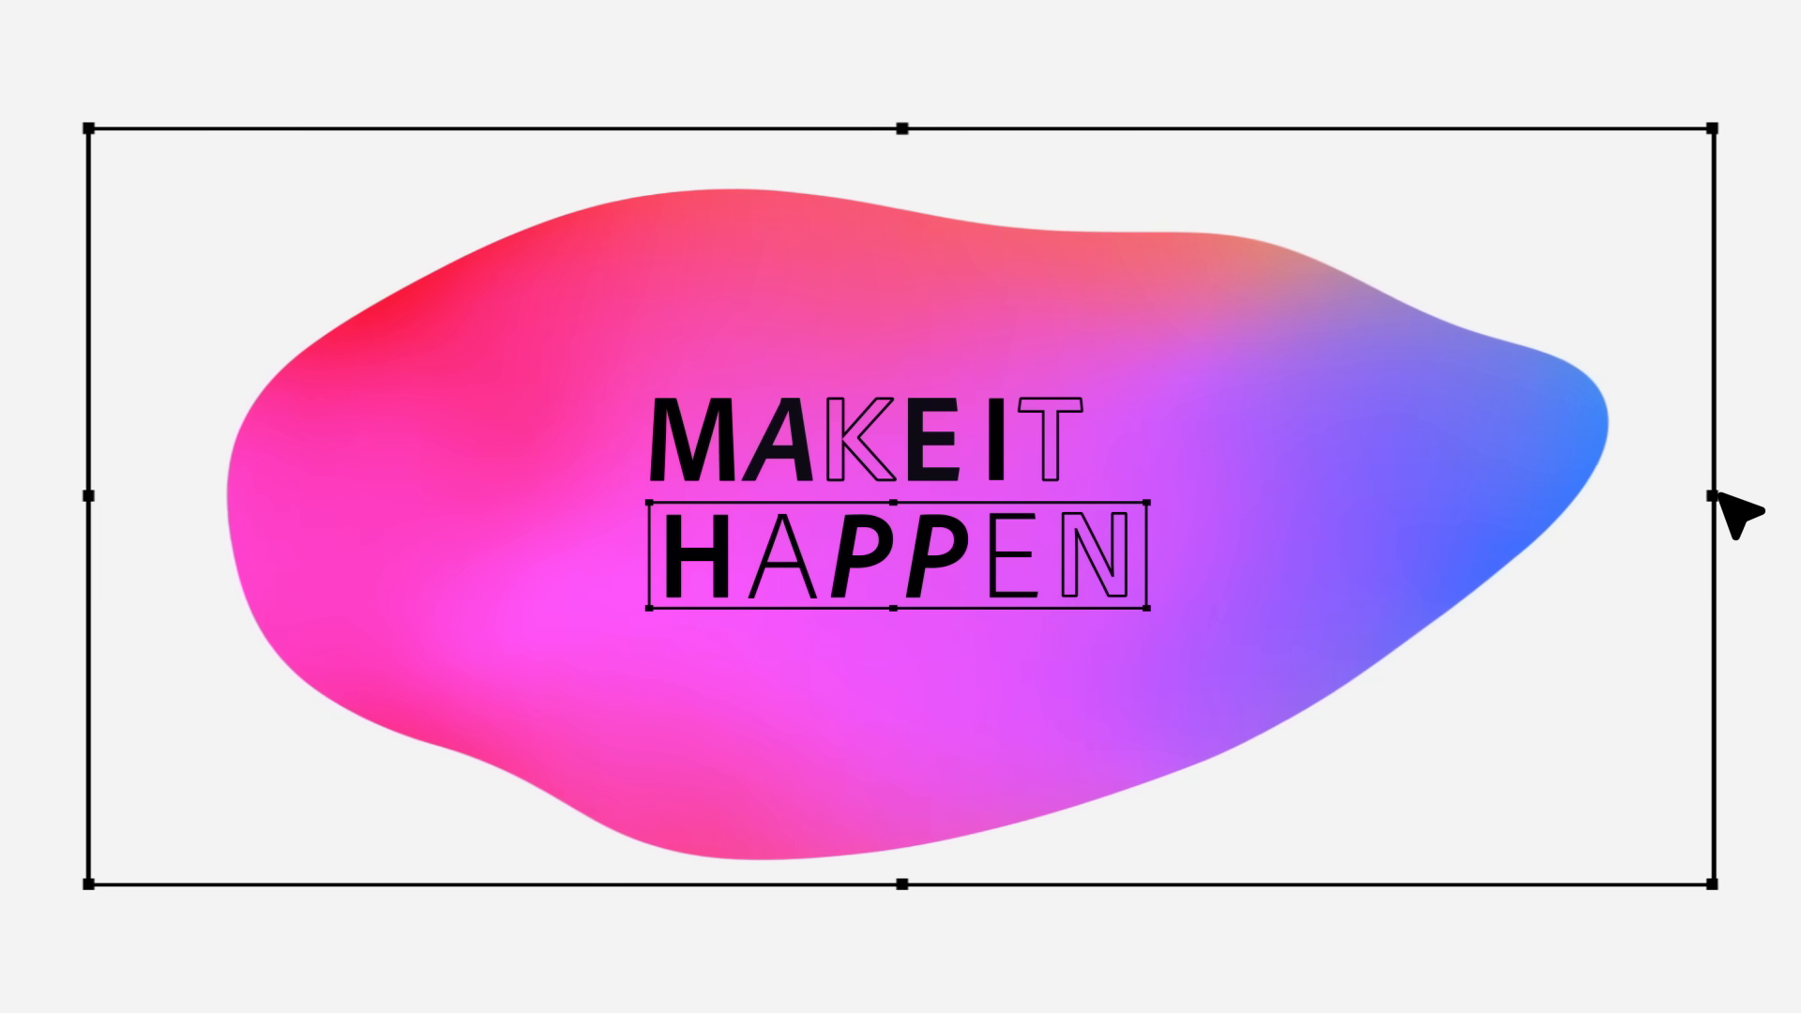
Step: Drag the blob's right edge inward to make the gradient shape rounder behind the text
left_click_drag(1711, 497, 1321, 498)
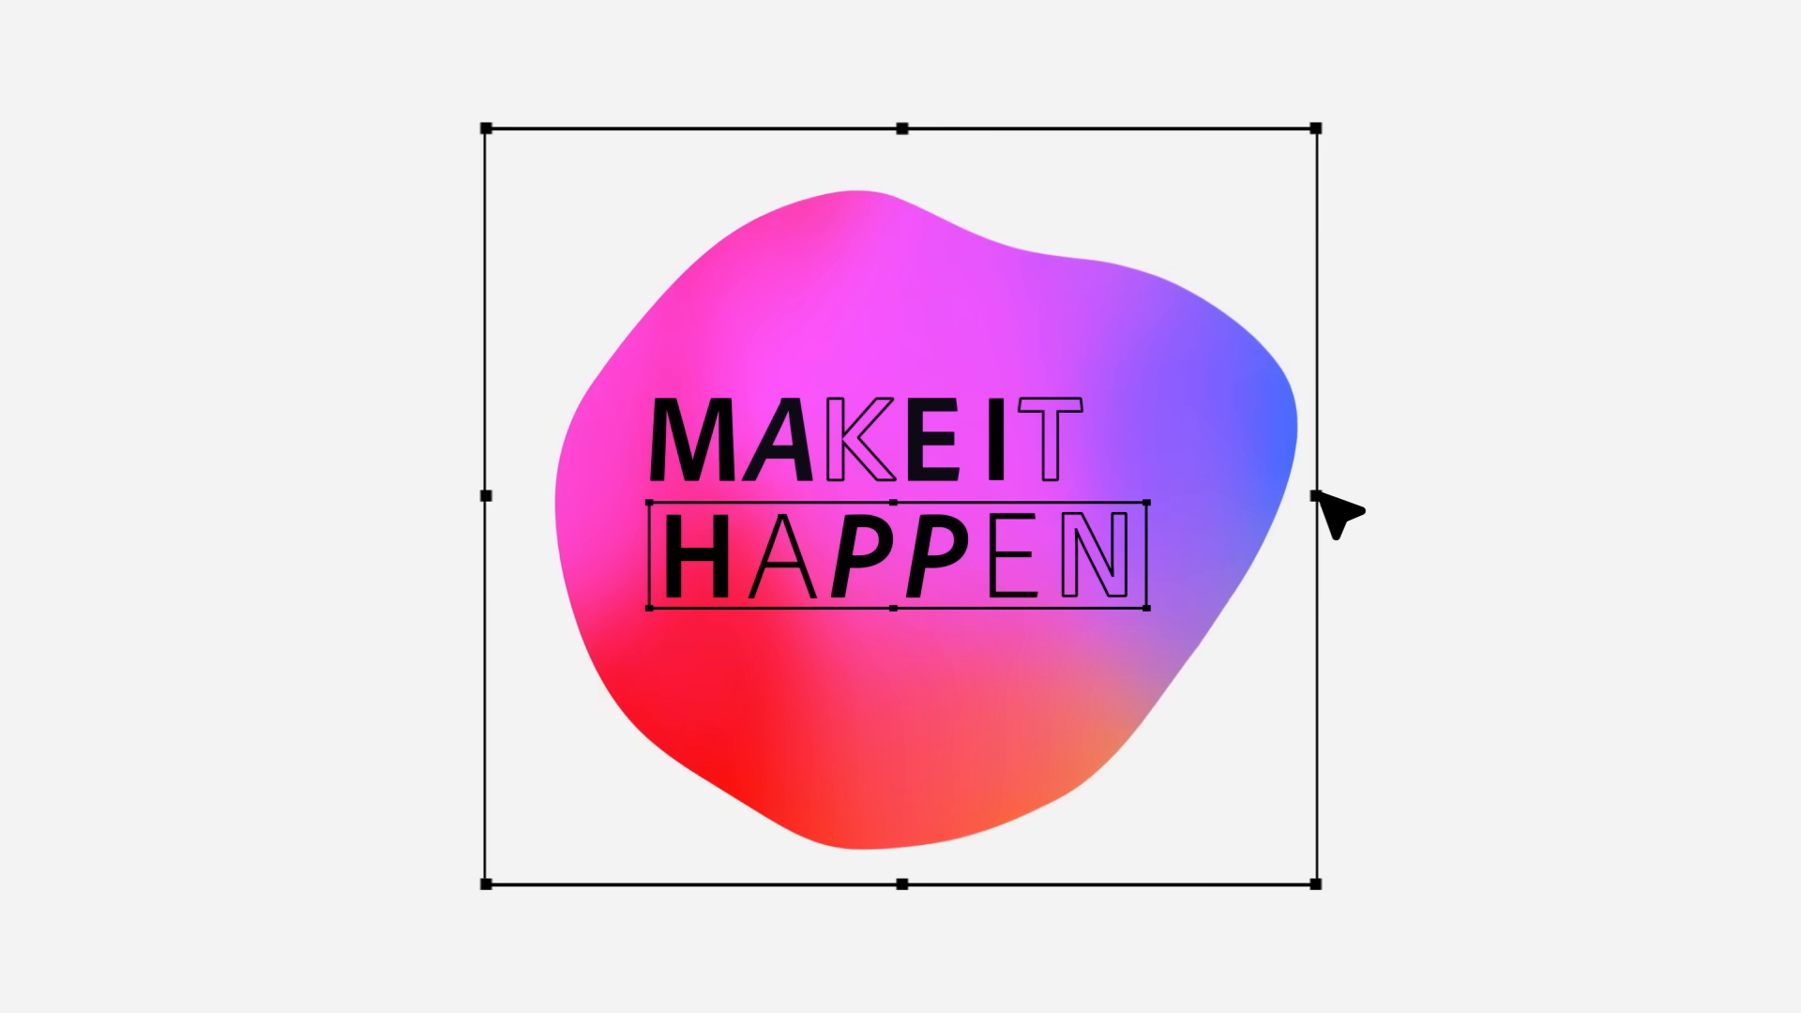